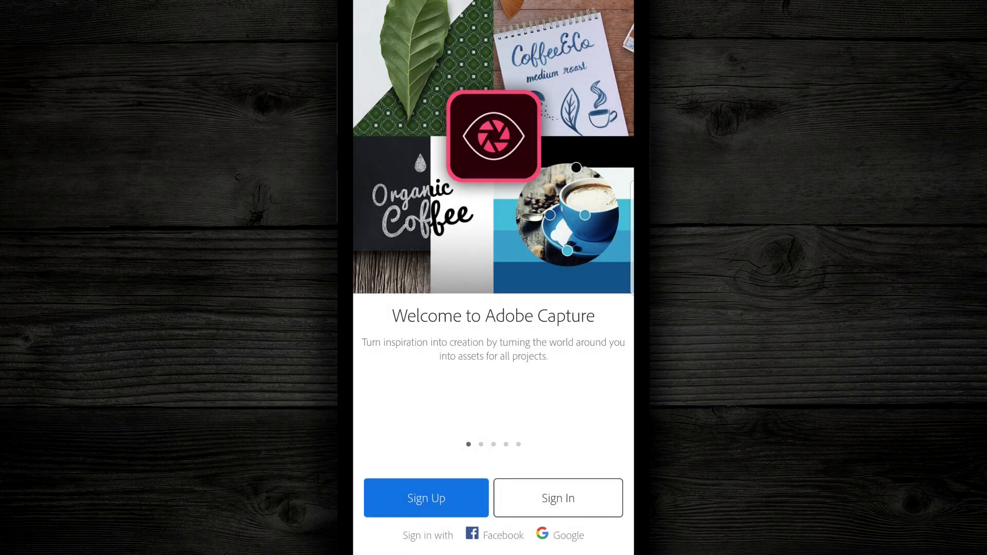
Sign up for an Adobe account to reach the empty My Library on Shapes.
{"action": "left_click", "coordinate": [426, 498]}
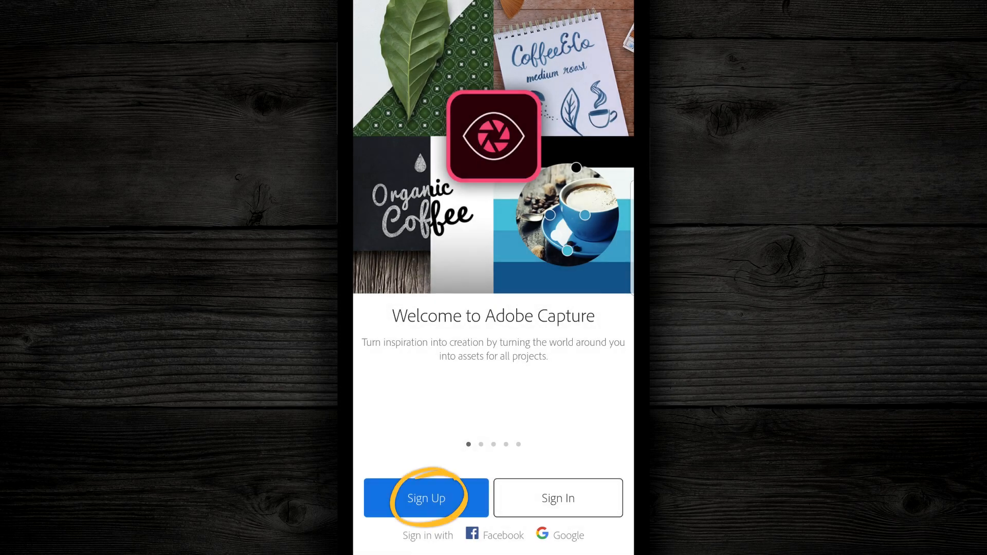
{"action": "left_click", "coordinate": [500, 535]}
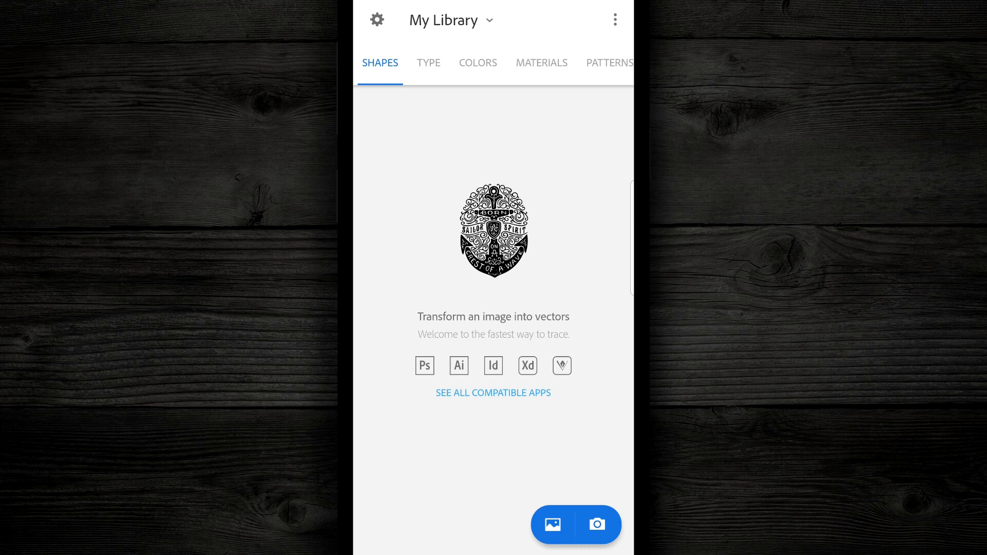
Switch to Colors and load a photo from the Camera Roll as the theme source.
{"action": "left_click", "coordinate": [477, 62]}
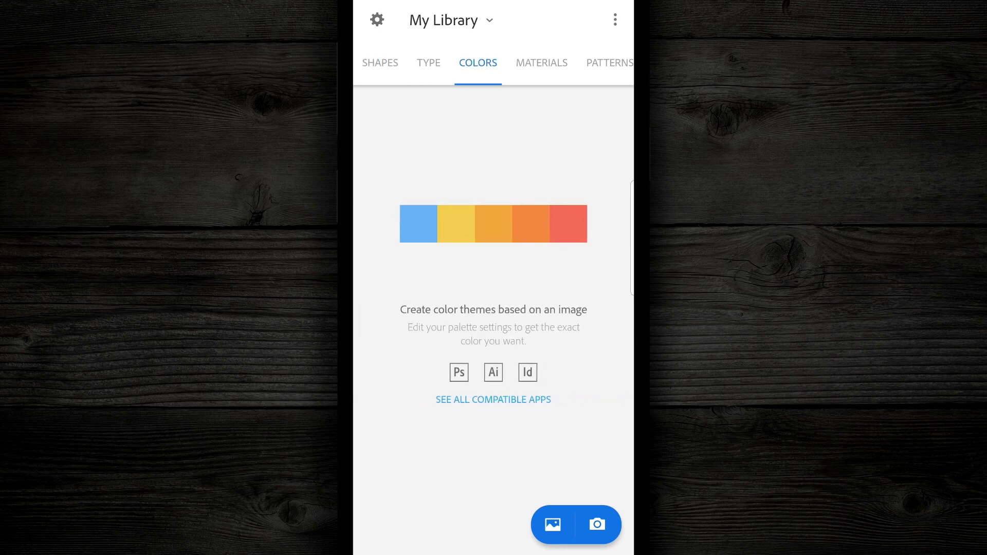
{"action": "left_click", "coordinate": [477, 62]}
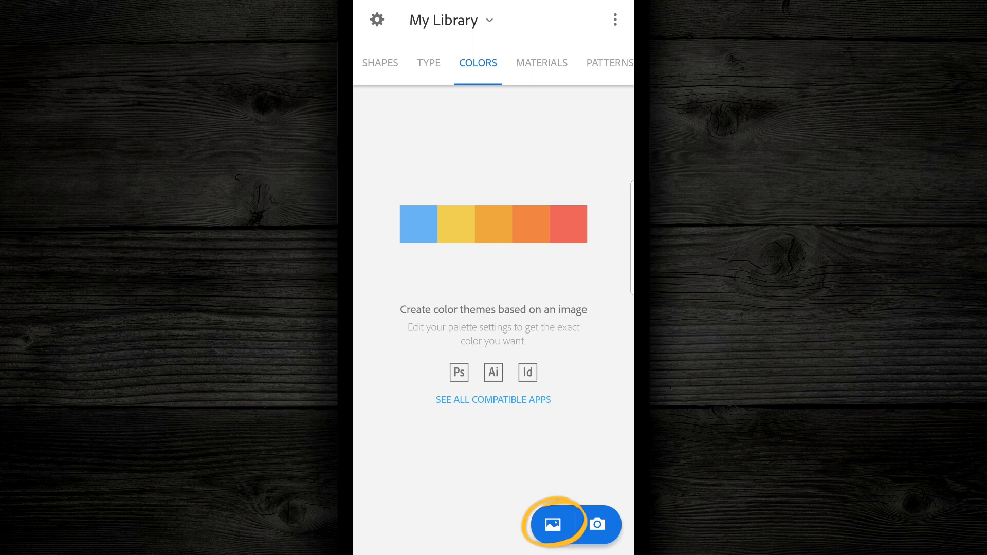
{"action": "left_click", "coordinate": [551, 524]}
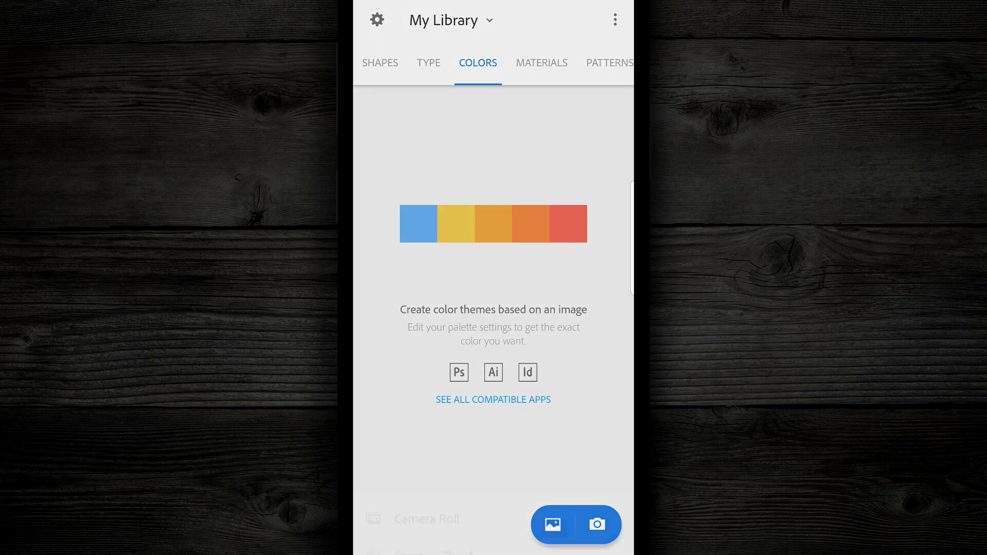
{"action": "left_click", "coordinate": [552, 524]}
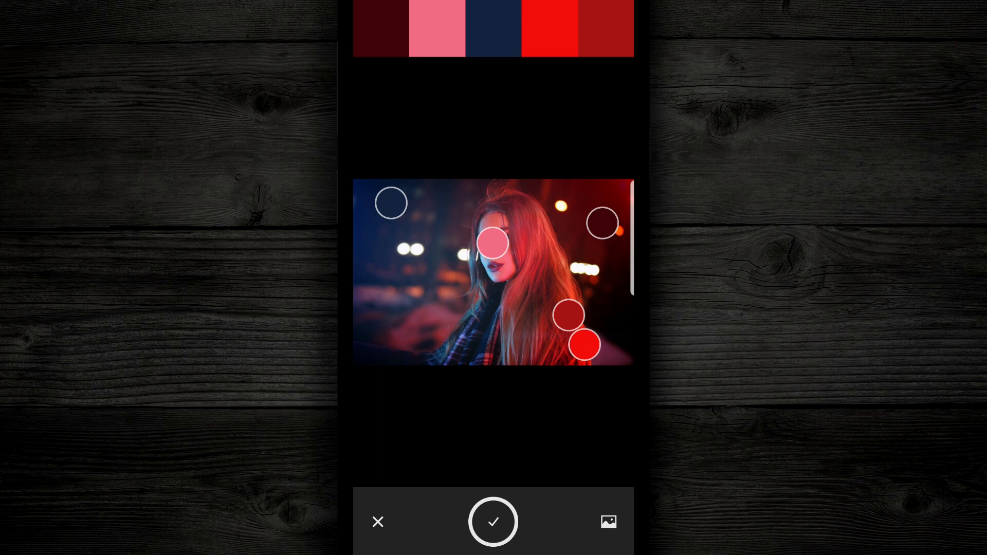
Move the navy and pink sampling circles so pink becomes salmon, then accept the theme.
{"action": "left_click_drag", "start_coordinate": [390, 203], "coordinate": [390, 152]}
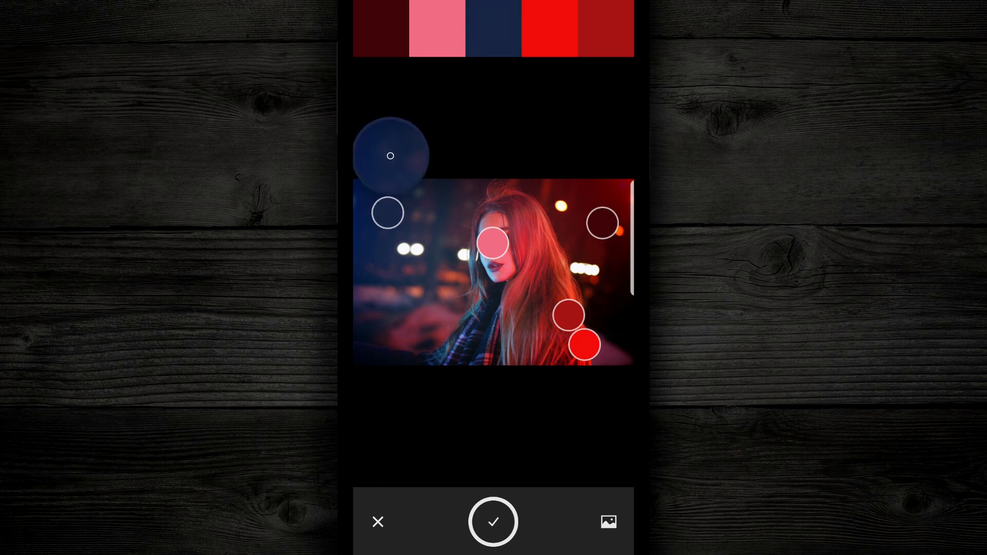
{"action": "left_click_drag", "start_coordinate": [390, 156], "coordinate": [390, 178]}
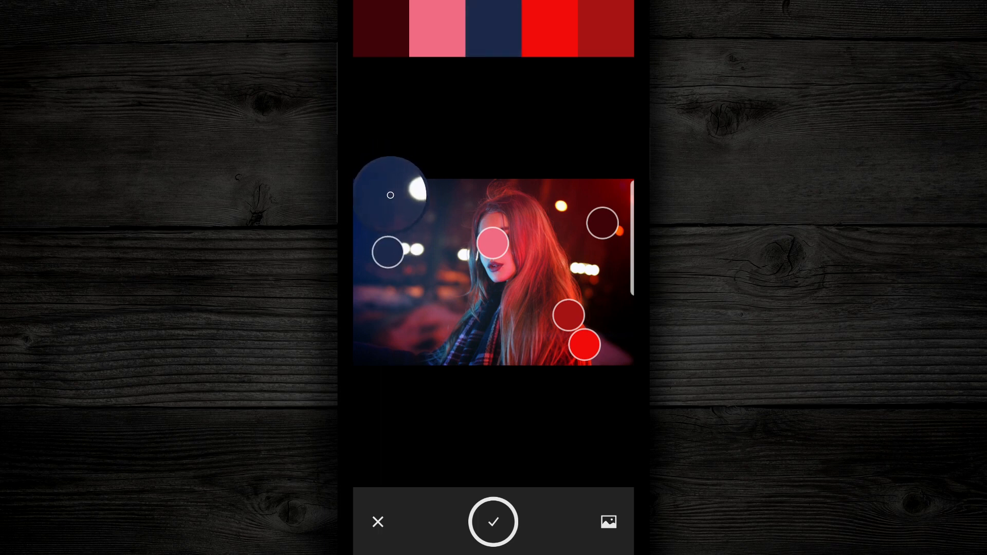
{"action": "left_click_drag", "start_coordinate": [390, 195], "coordinate": [477, 206]}
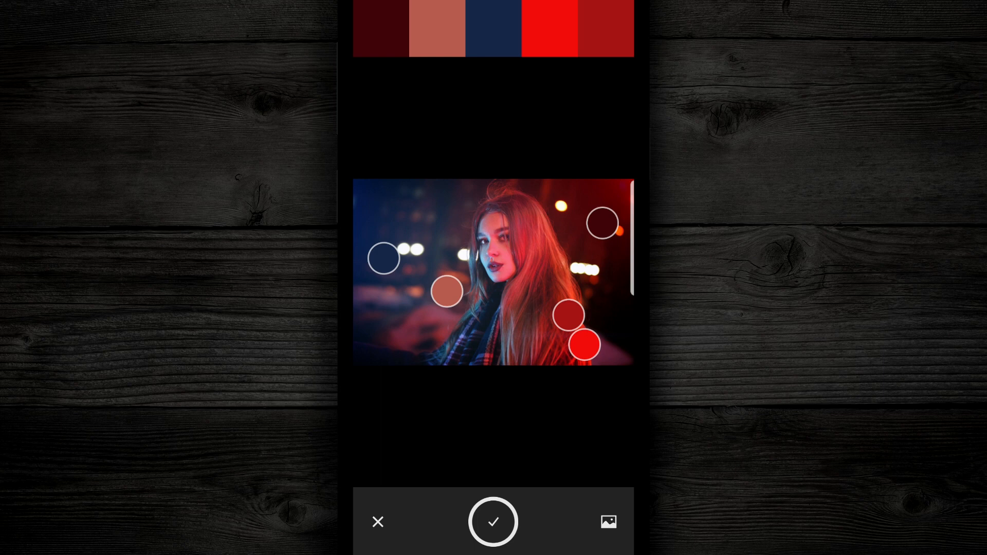
{"action": "left_click", "coordinate": [493, 521]}
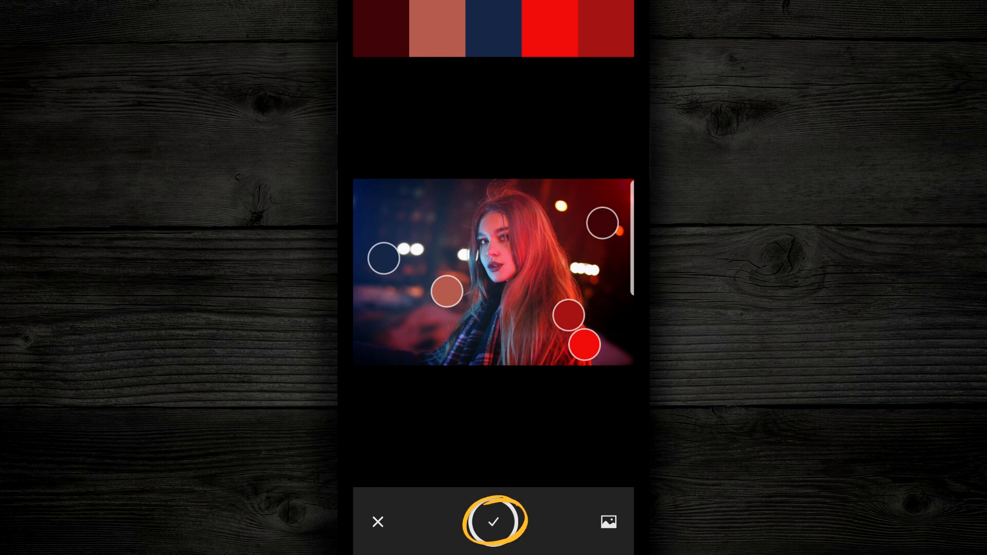
{"action": "left_click", "coordinate": [493, 522]}
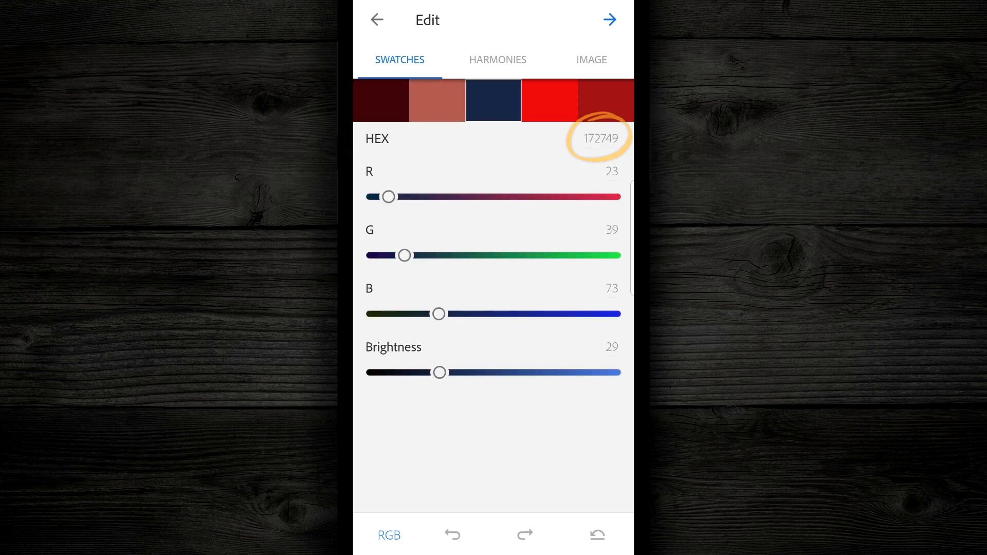
Inspect the dark red A61414 and bright red F20C0C swatch values, then select navy.
{"action": "left_click", "coordinate": [607, 100]}
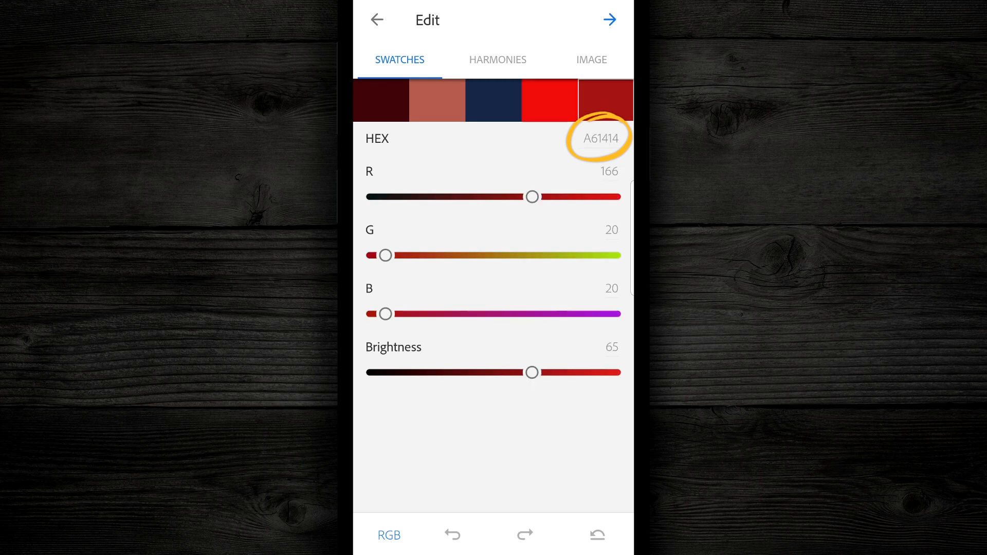
{"action": "left_click_drag", "start_coordinate": [530, 197], "coordinate": [608, 196]}
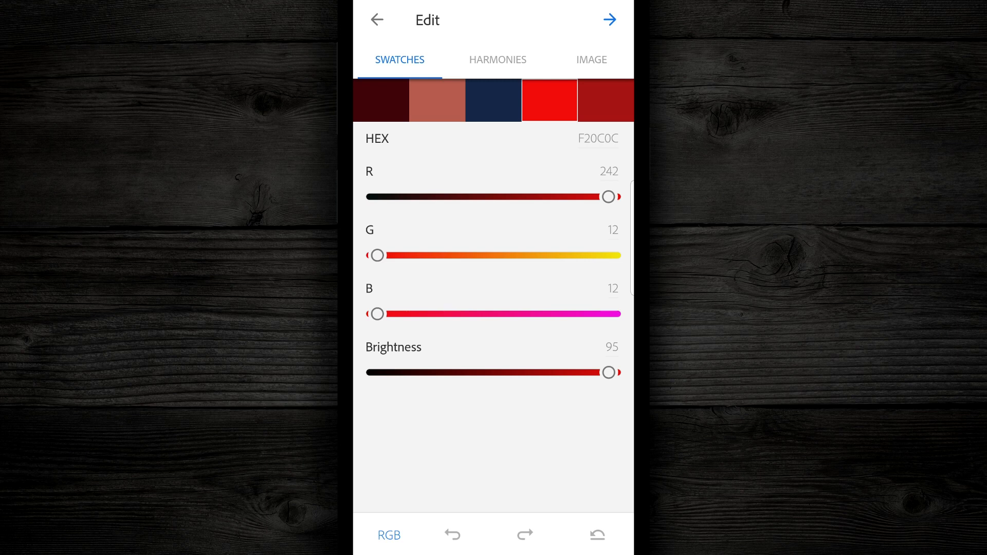
{"action": "left_click", "coordinate": [497, 59]}
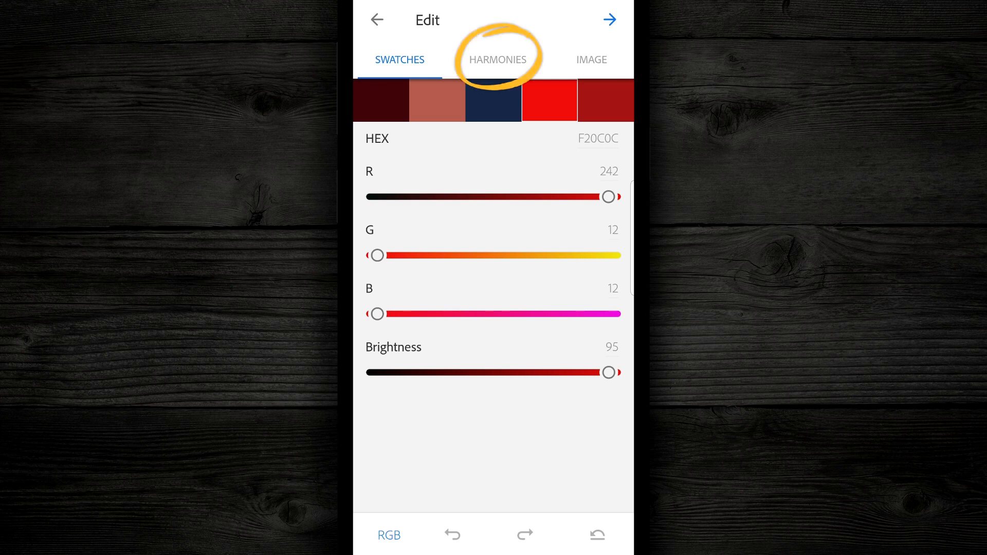
Apply a harmony rule that pairs three blues with two golden browns around the navy base.
{"action": "left_click", "coordinate": [497, 59]}
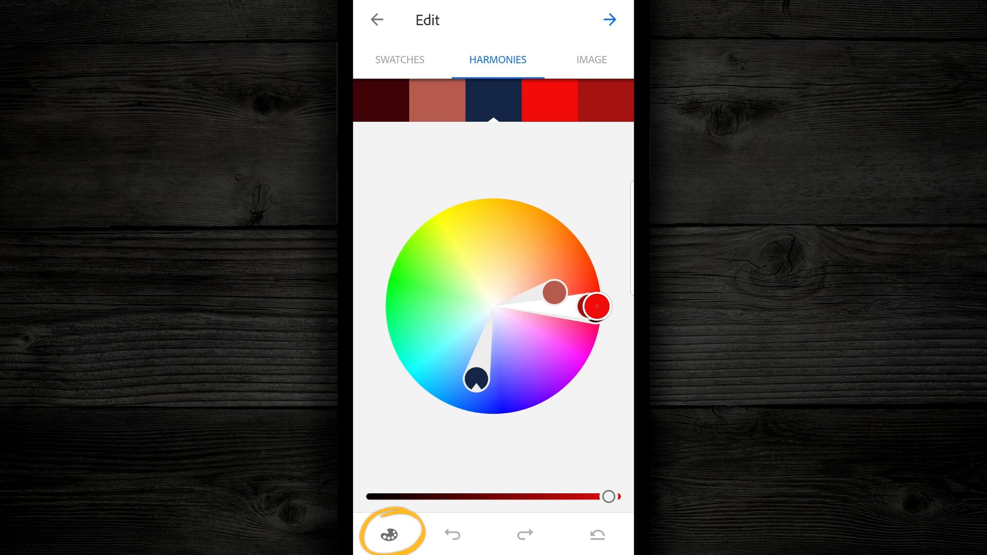
{"action": "left_click", "coordinate": [390, 534]}
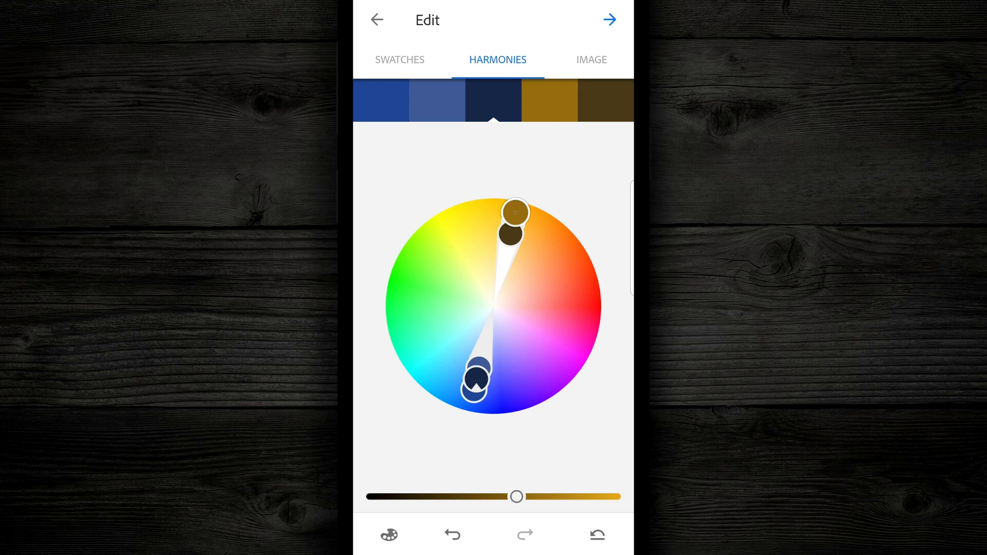
{"action": "left_click", "coordinate": [591, 59]}
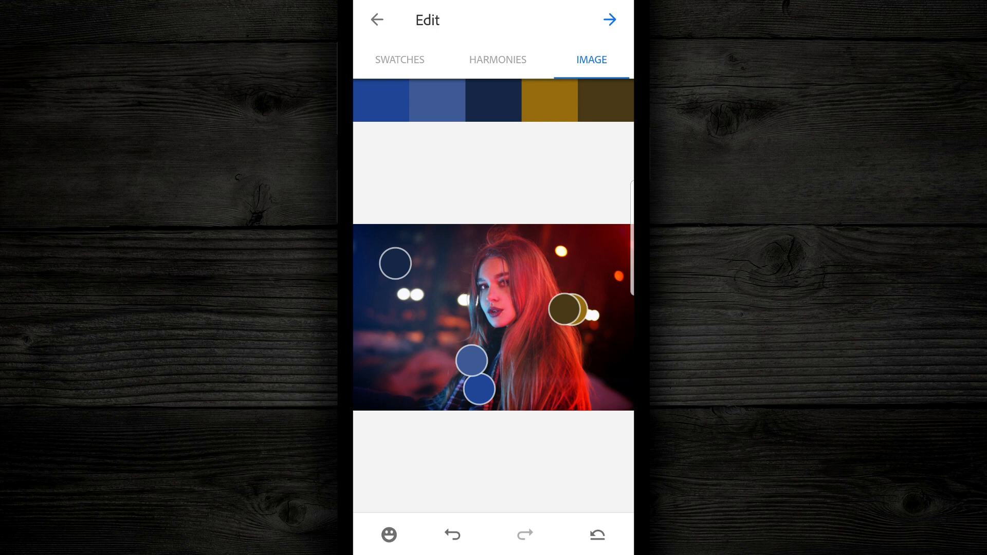
Adjust harmony and photo samples until all five swatches are blues, brightest 4779E2.
{"action": "left_click", "coordinate": [497, 59]}
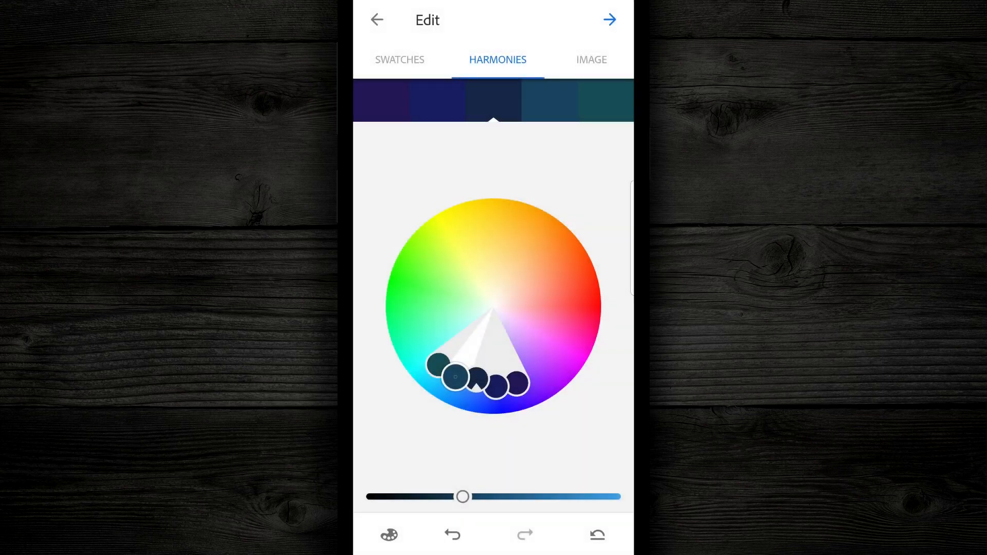
{"action": "left_click", "coordinate": [591, 59]}
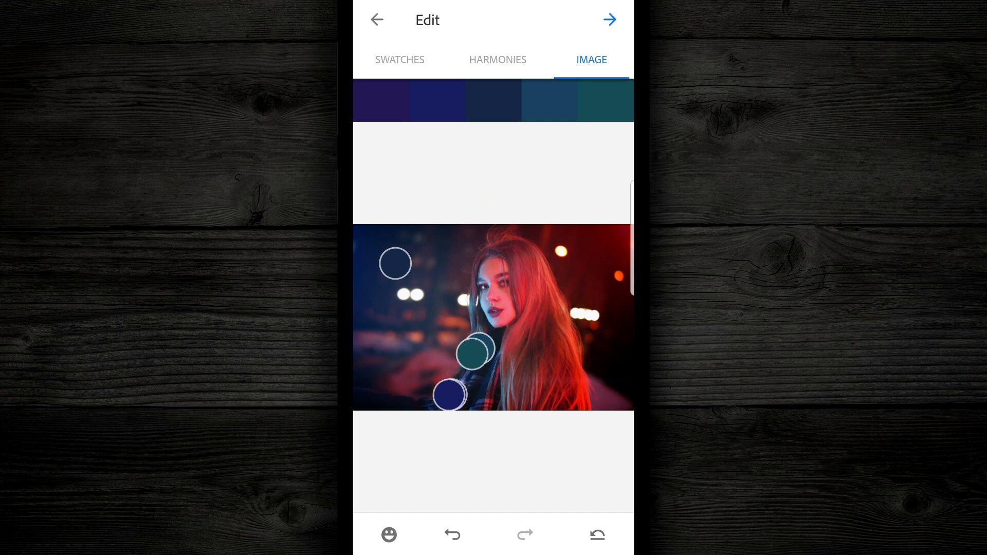
{"action": "left_click", "coordinate": [497, 59]}
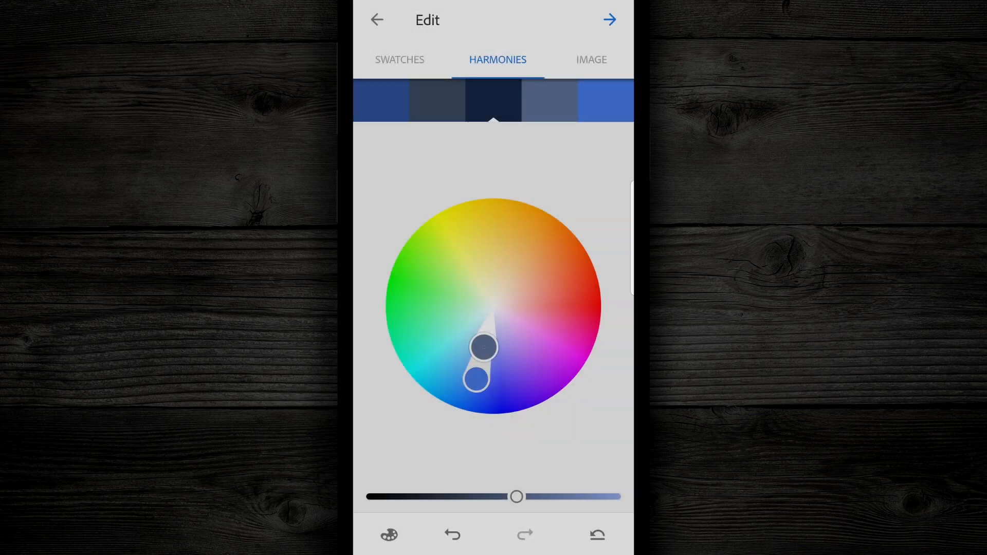
{"action": "left_click", "coordinate": [590, 59]}
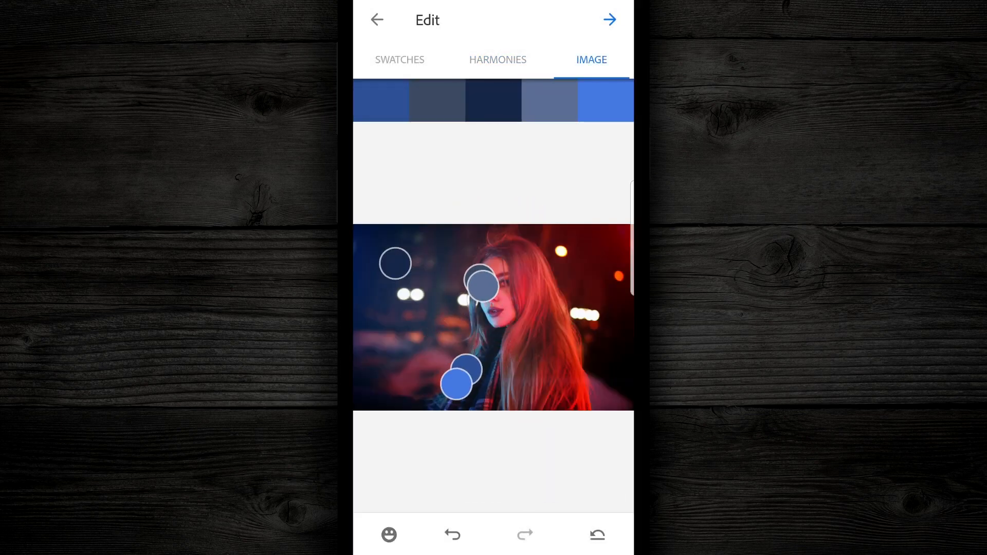
{"action": "left_click", "coordinate": [399, 59]}
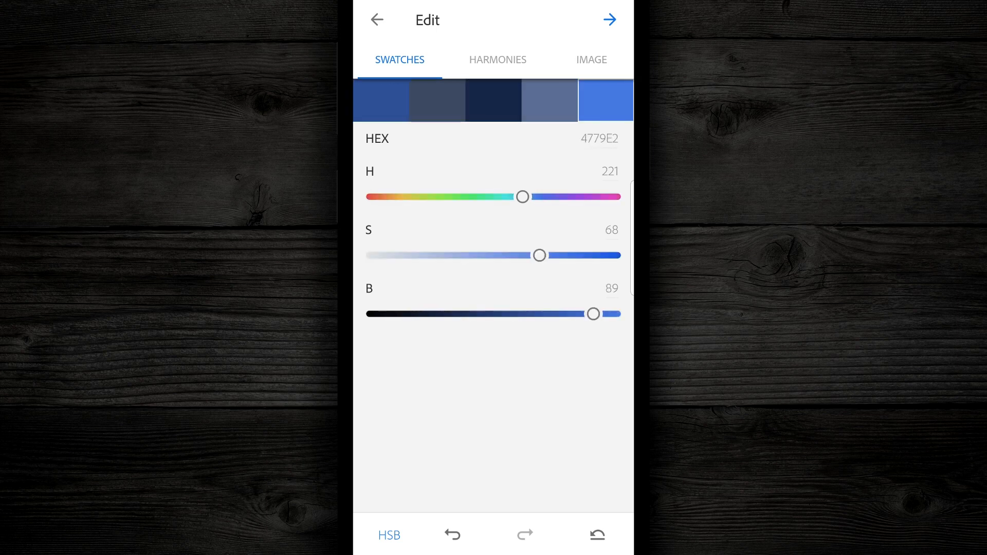
Save the five-blue theme to My Library as Color Theme 1.
{"action": "left_click", "coordinate": [591, 59]}
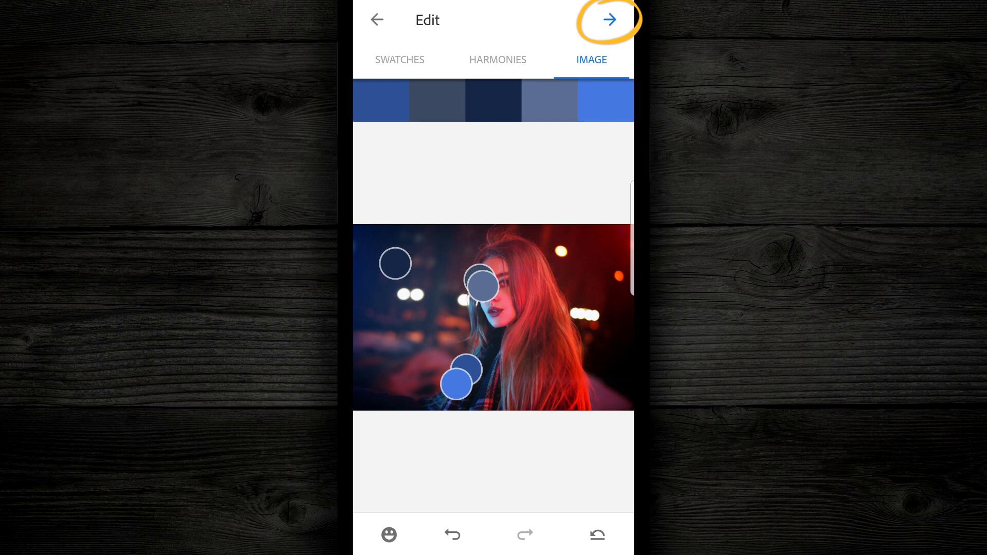
{"action": "left_click", "coordinate": [607, 20]}
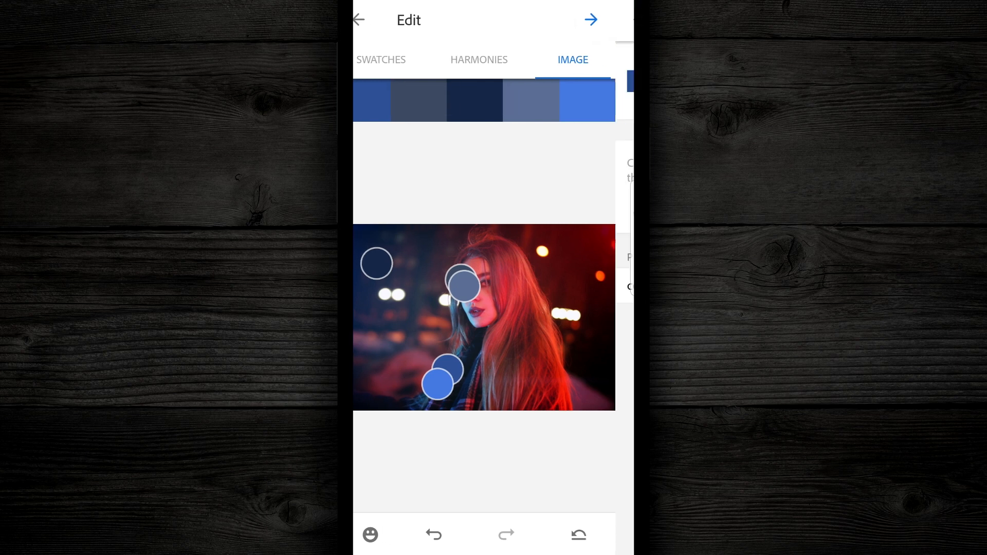
{"action": "left_click", "coordinate": [589, 20]}
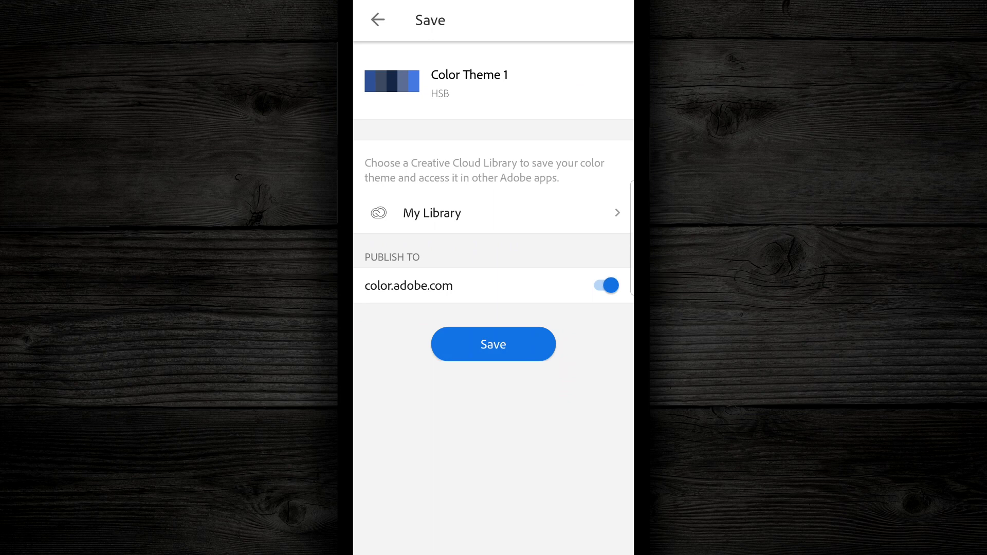
{"action": "left_click", "coordinate": [493, 345]}
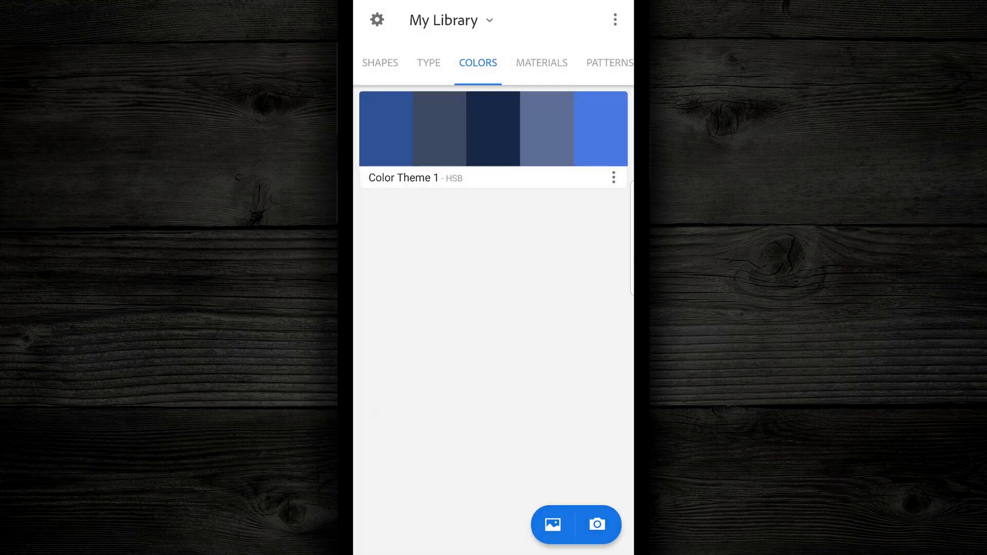
{"action": "left_click", "coordinate": [612, 177]}
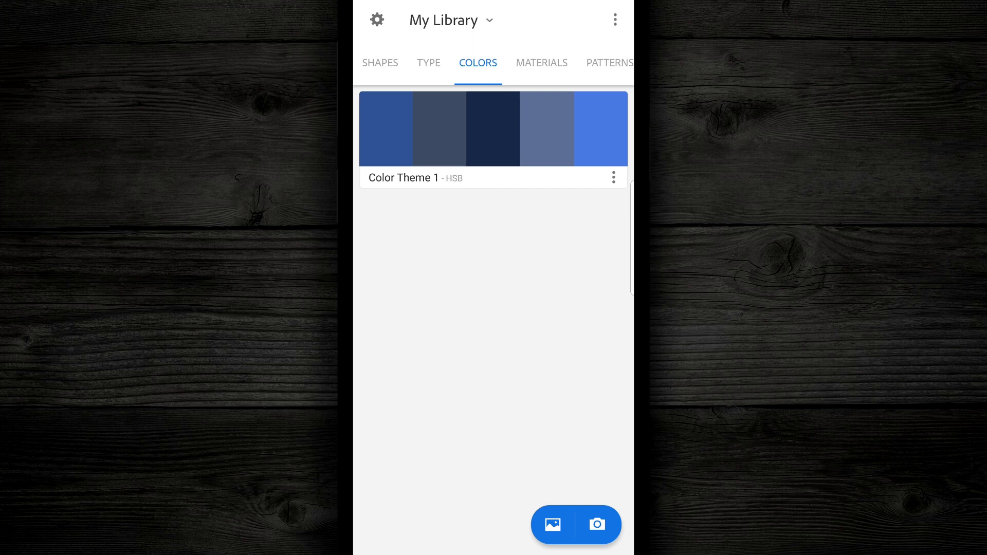
{"action": "left_click", "coordinate": [552, 524]}
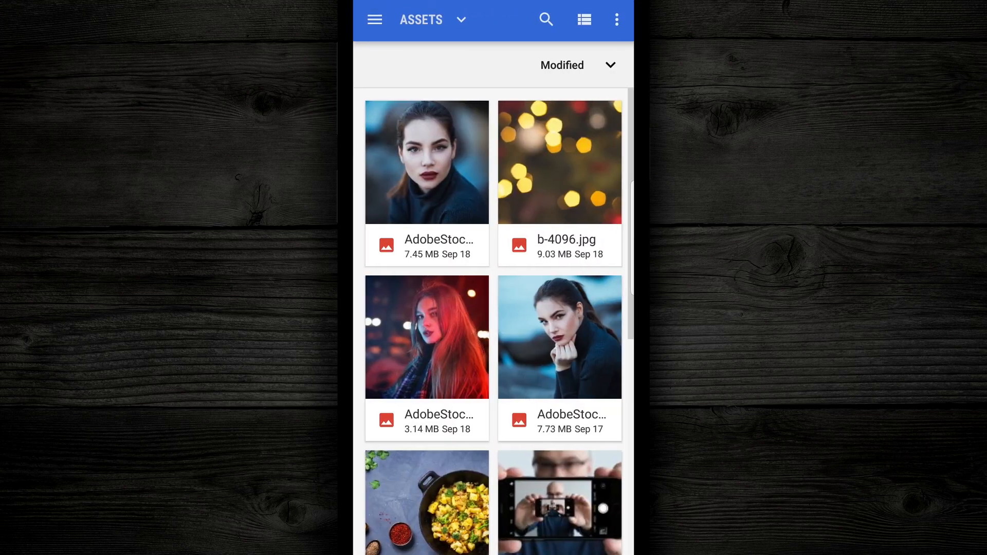
Extract a red, pink and navy theme from the red-haired portrait and save as Color Theme 2.
{"action": "left_click", "coordinate": [426, 336]}
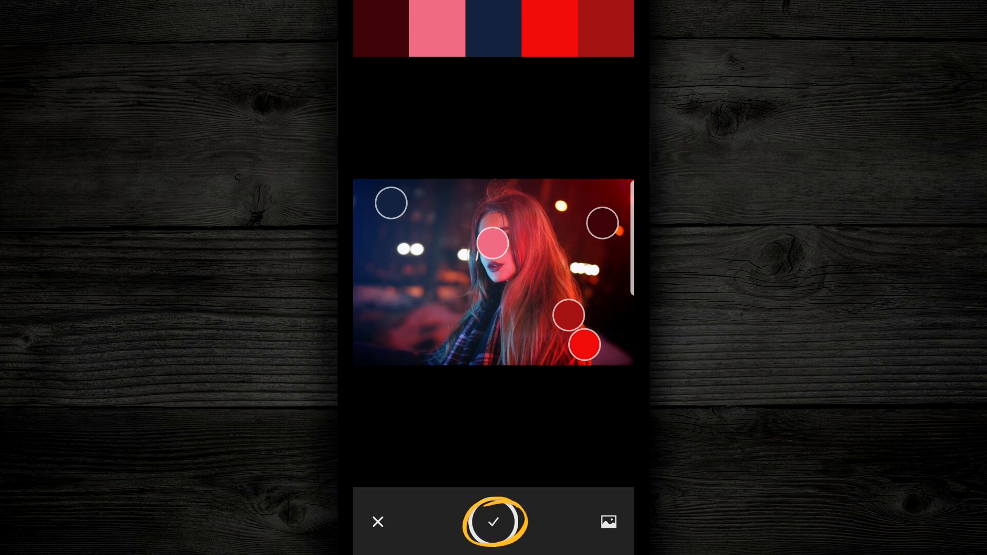
{"action": "left_click", "coordinate": [493, 522]}
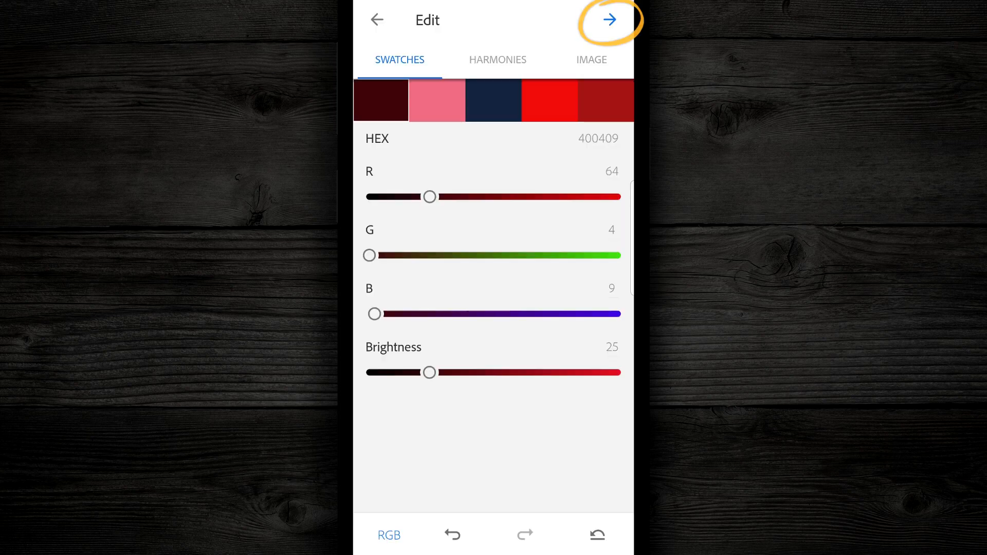
{"action": "left_click", "coordinate": [608, 20]}
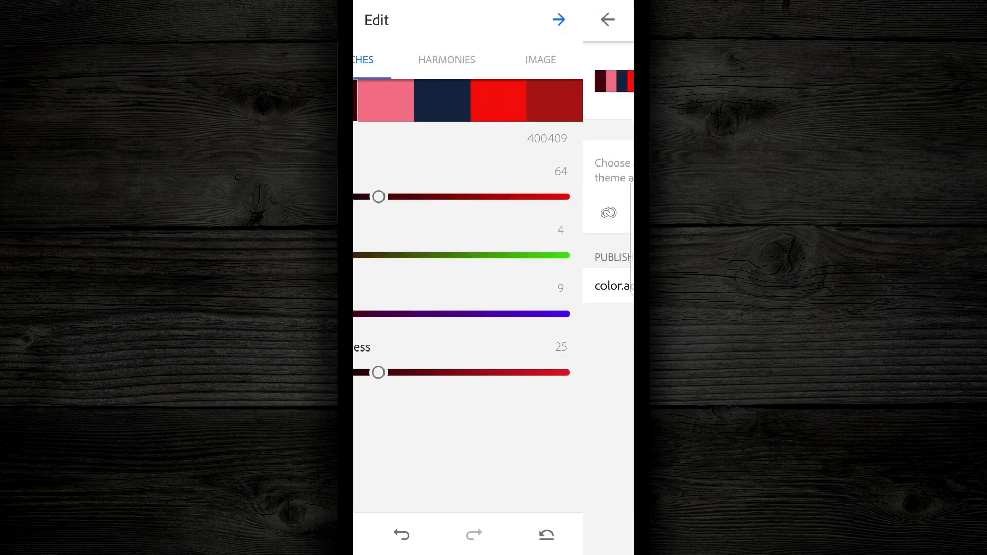
{"action": "left_click", "coordinate": [558, 19]}
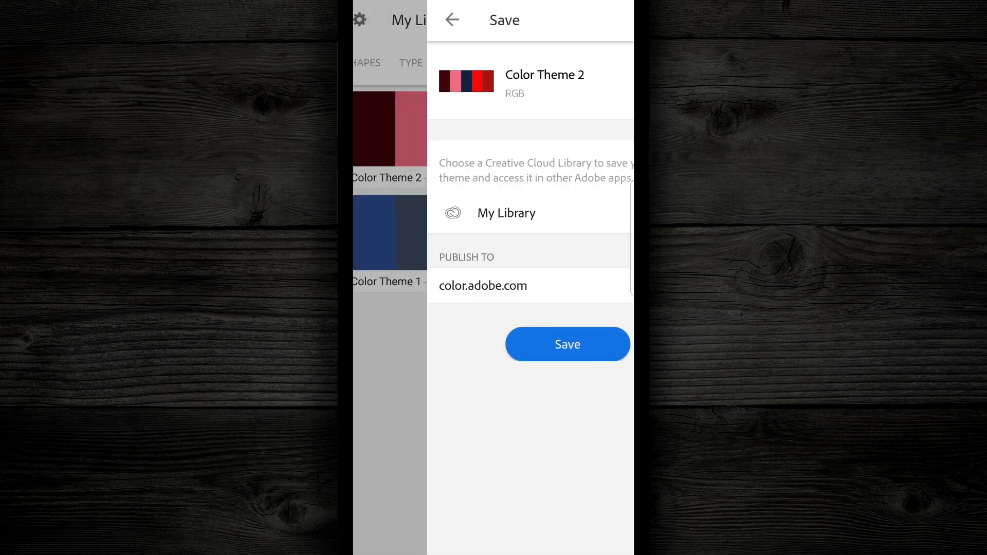